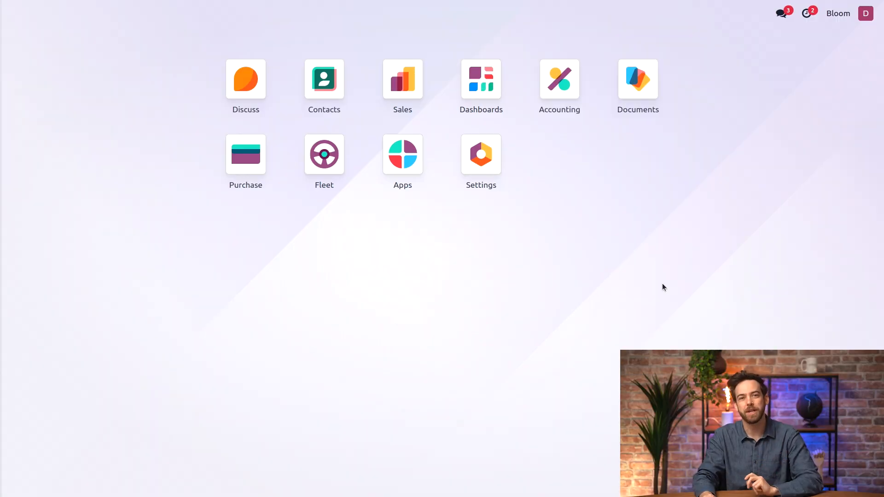
mouse_move(559, 79)
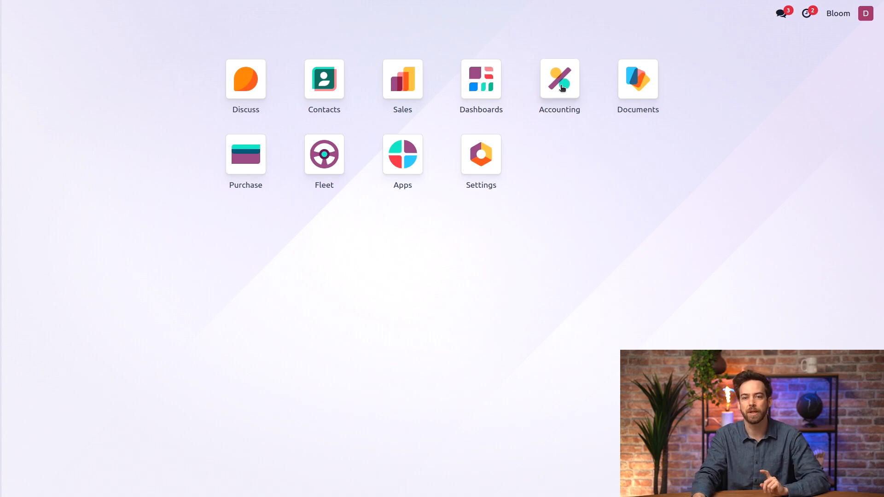
- Filter the Accounting settings by 'fiscal' to show the fiscal year ending December 31
click(558, 79)
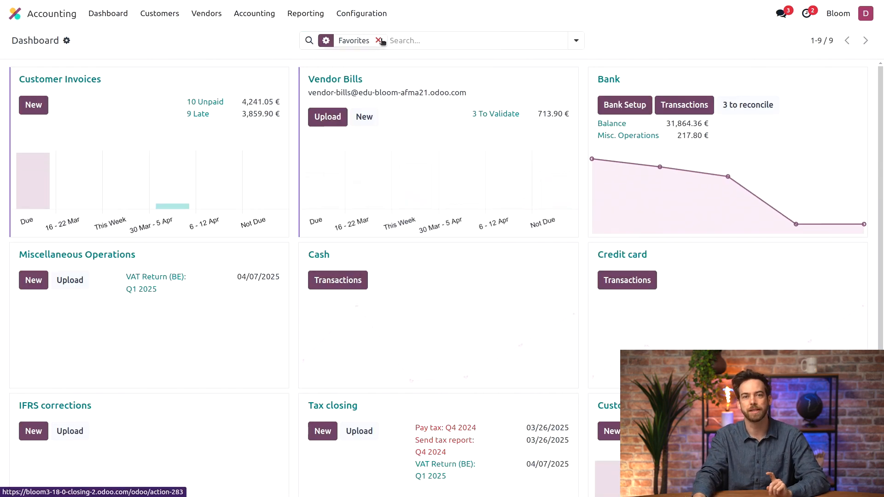
click(361, 13)
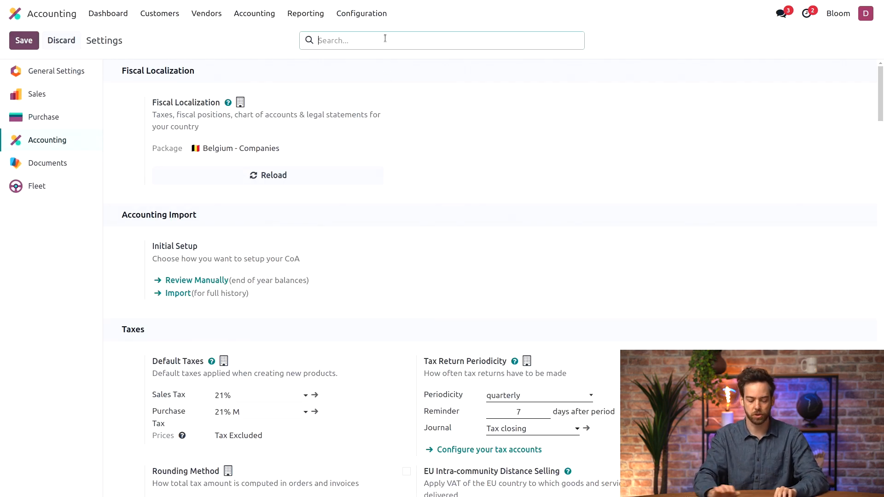
text(fiscal)
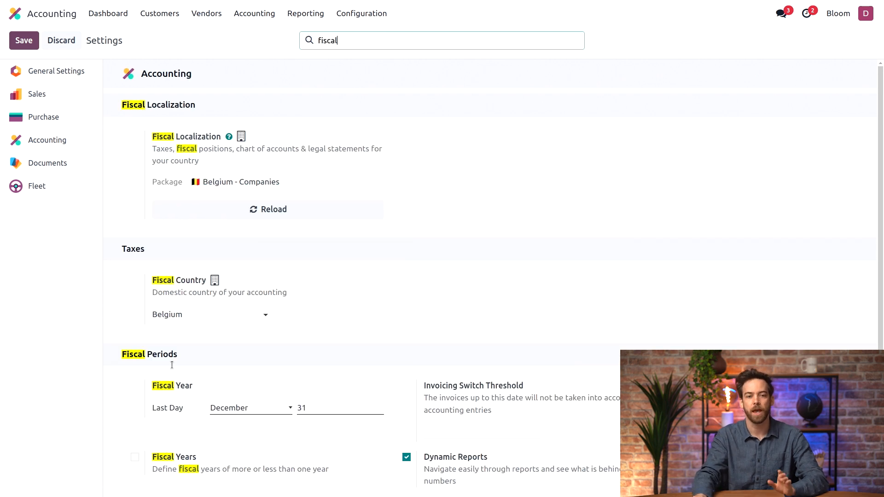
mouse_move(208, 367)
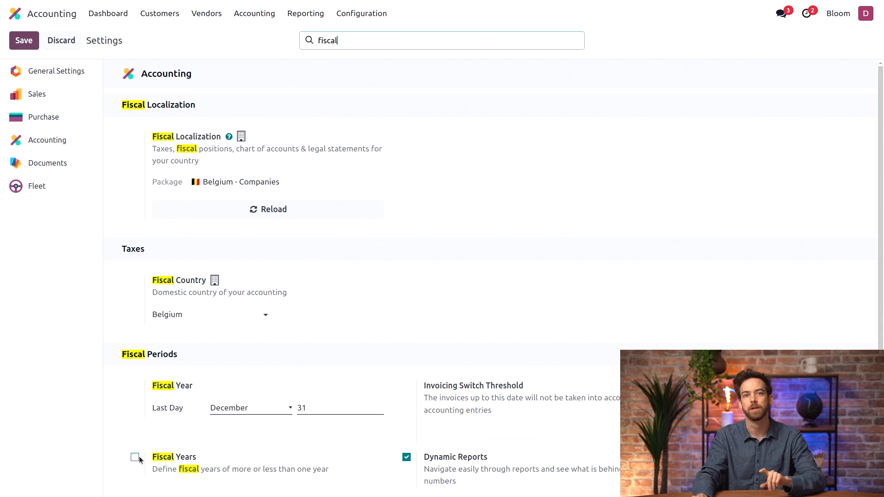
mouse_move(348, 273)
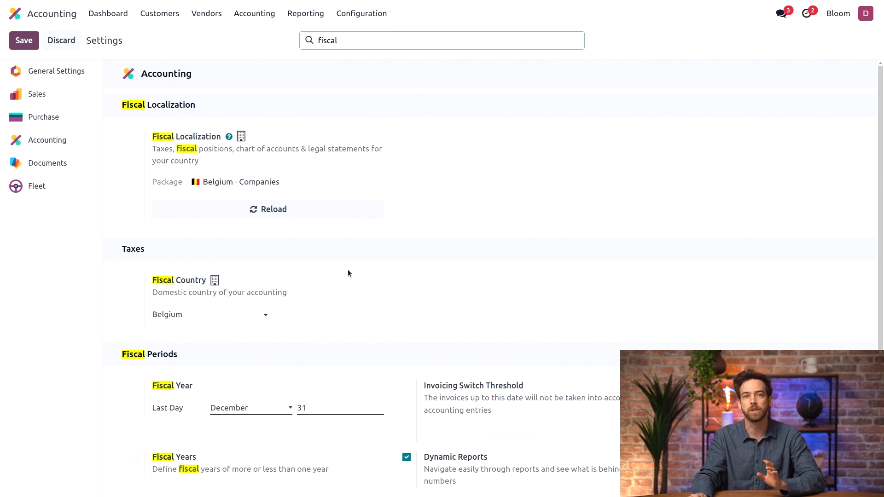
click(442, 40)
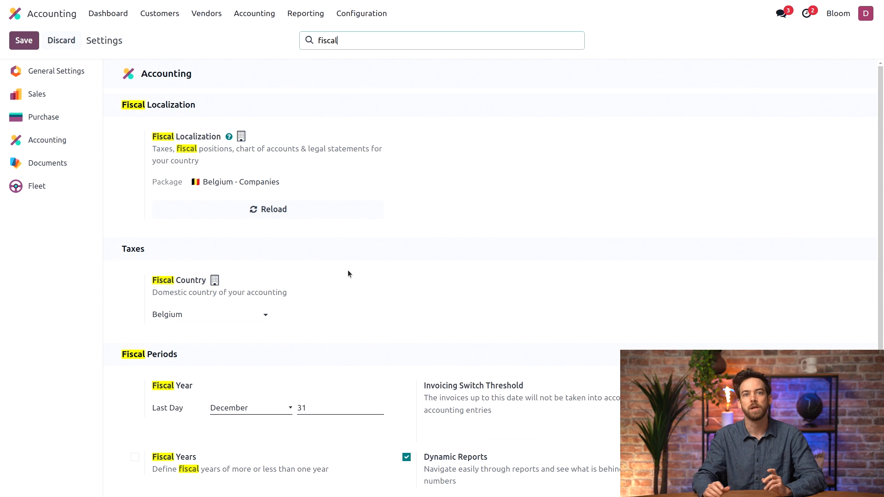
- Open Lock Journal Entries, showing sales, purchases and tax returns locked through 12/31/2024
click(254, 13)
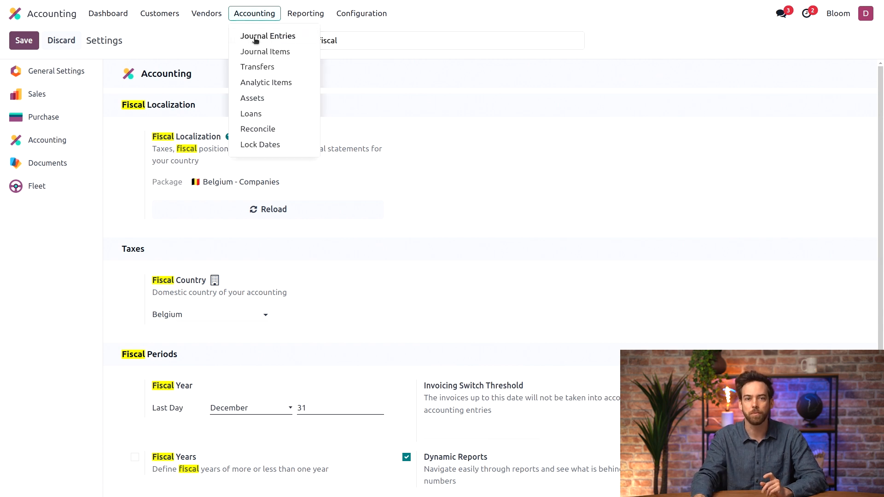
mouse_move(260, 144)
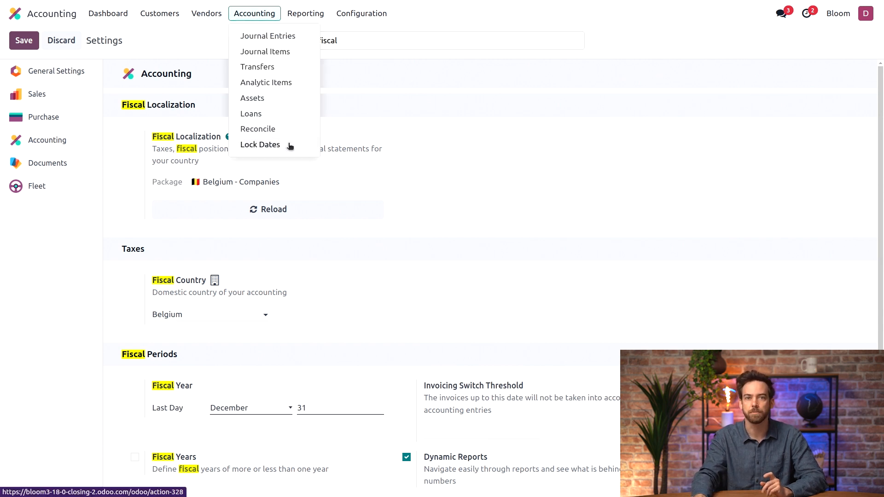
click(260, 145)
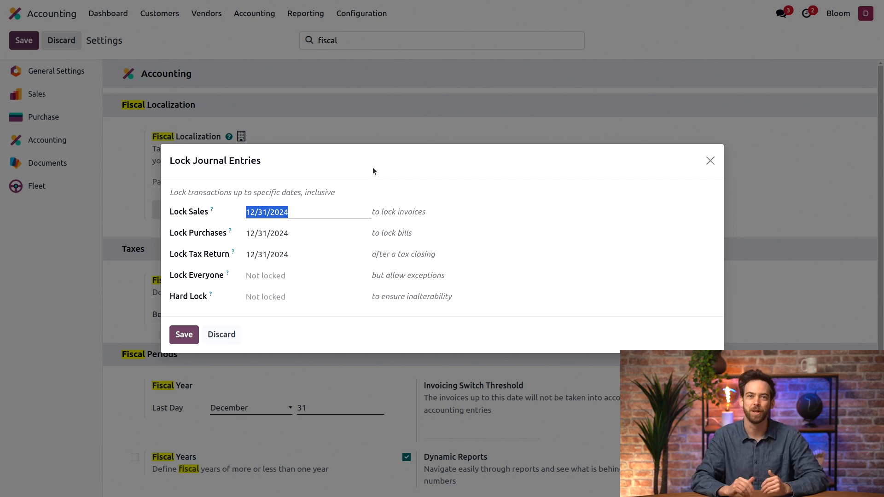
mouse_move(352, 220)
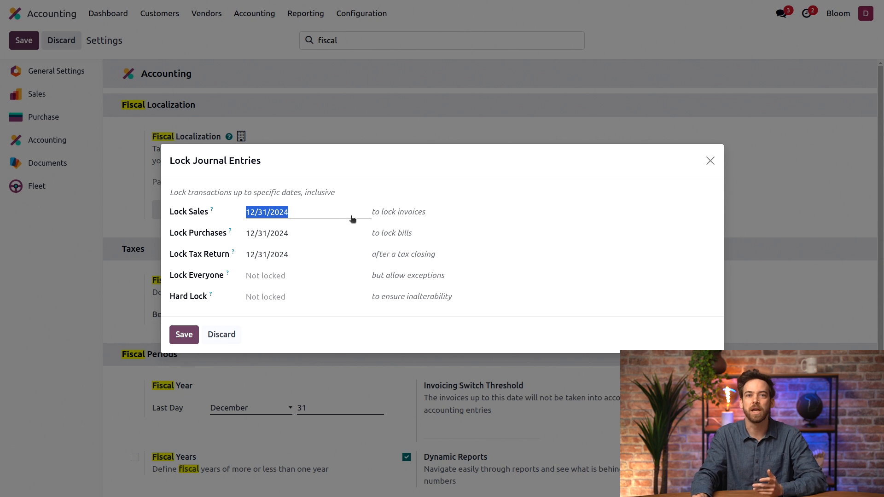
mouse_move(474, 227)
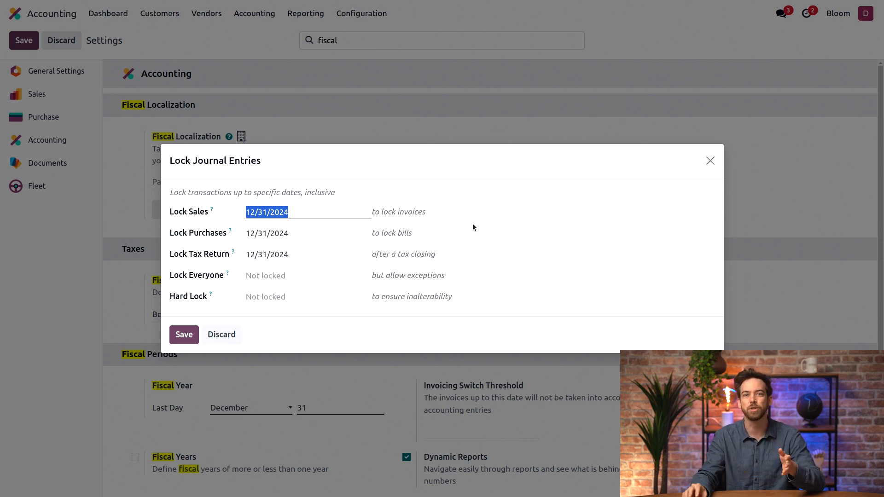
mouse_move(334, 238)
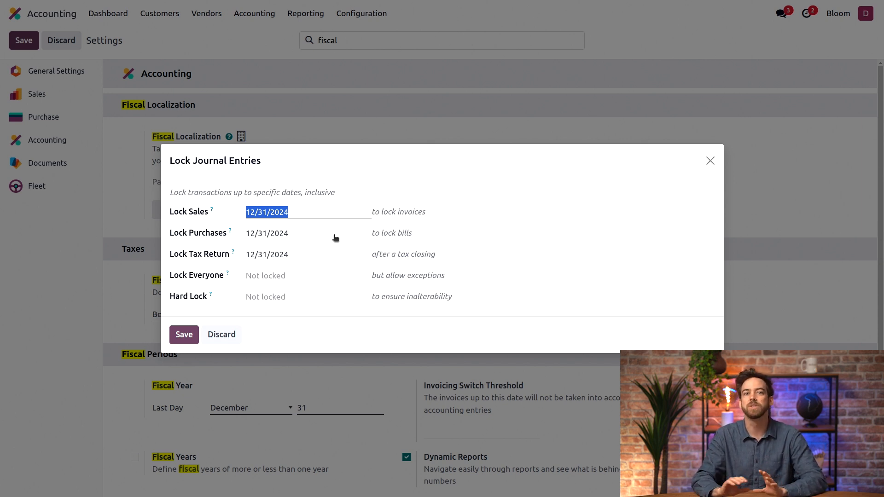
mouse_move(272, 248)
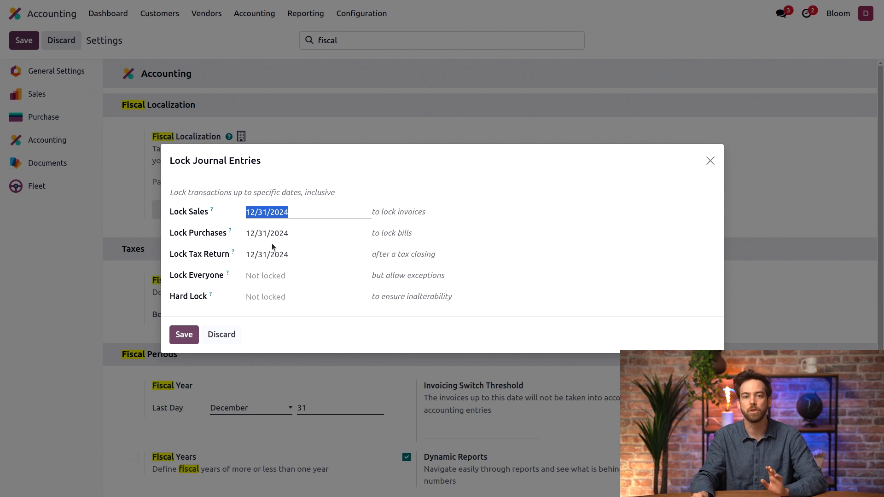
mouse_move(294, 253)
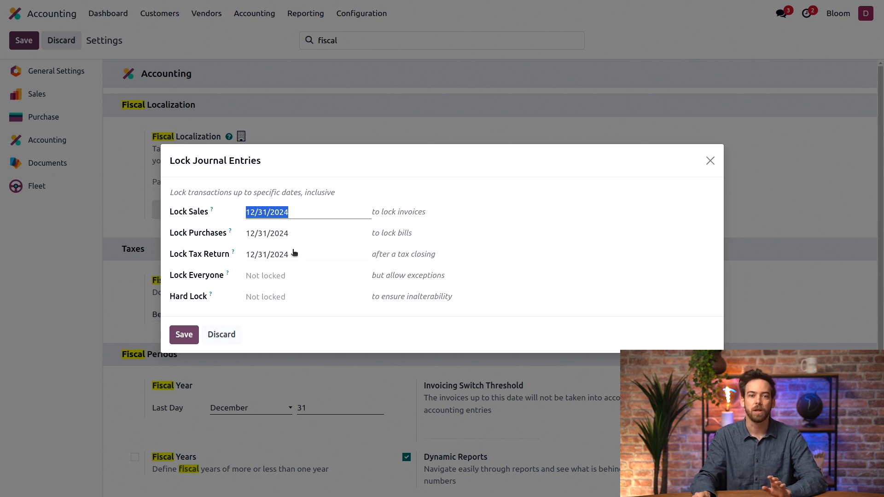
mouse_move(306, 279)
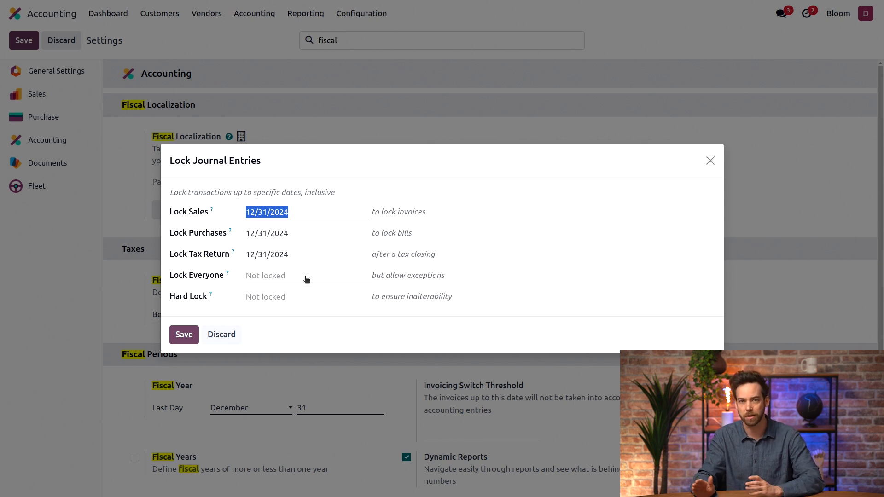
mouse_move(487, 256)
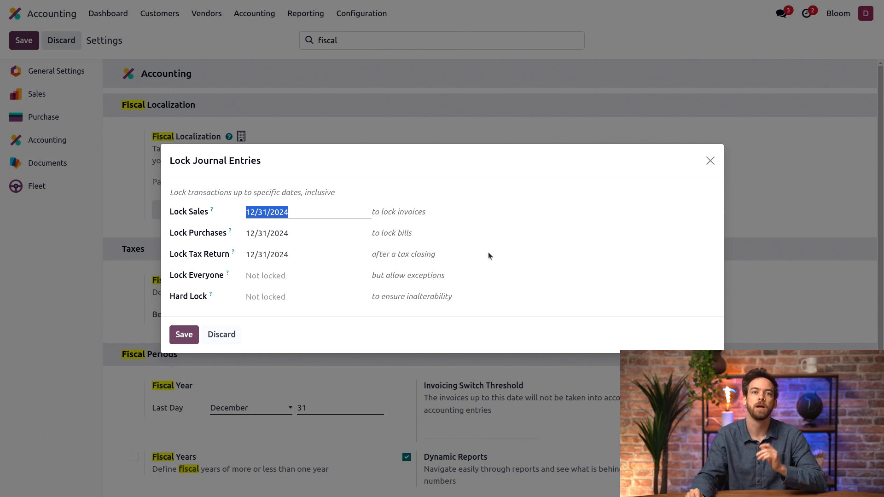
- Save Lock Everyone as 12/31/2024, then reopen the lock dates to edit that field
click(266, 211)
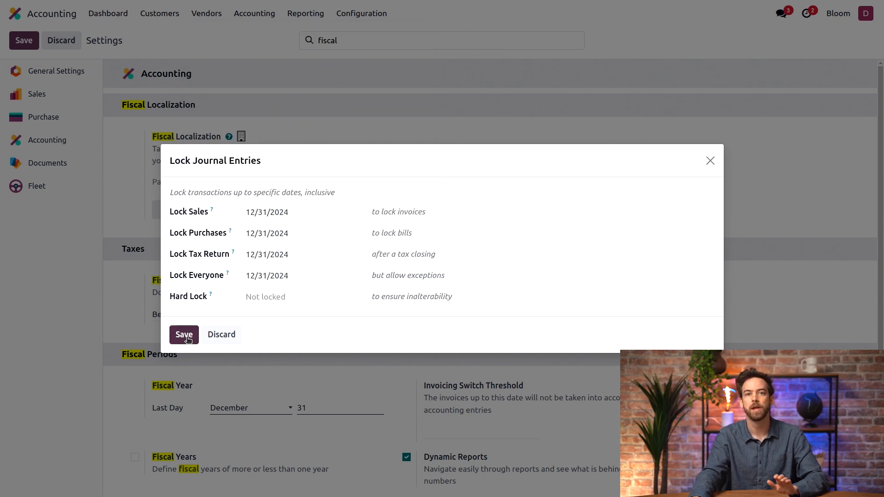
click(254, 13)
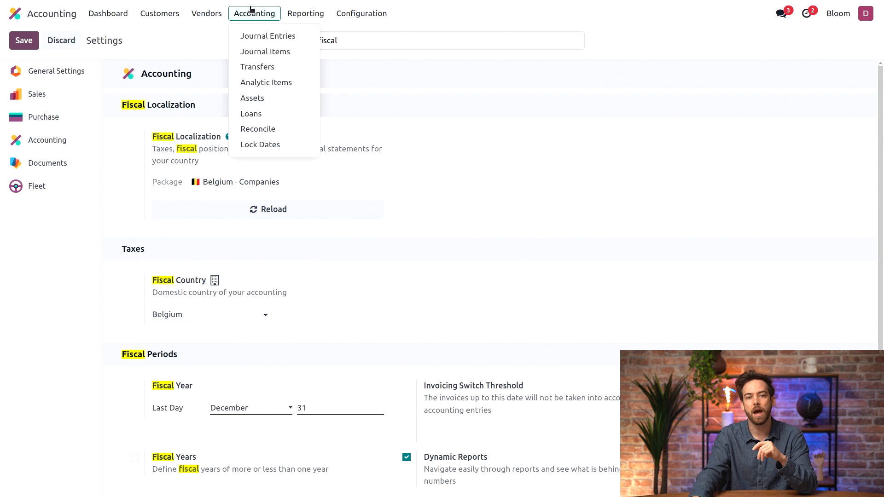
click(260, 144)
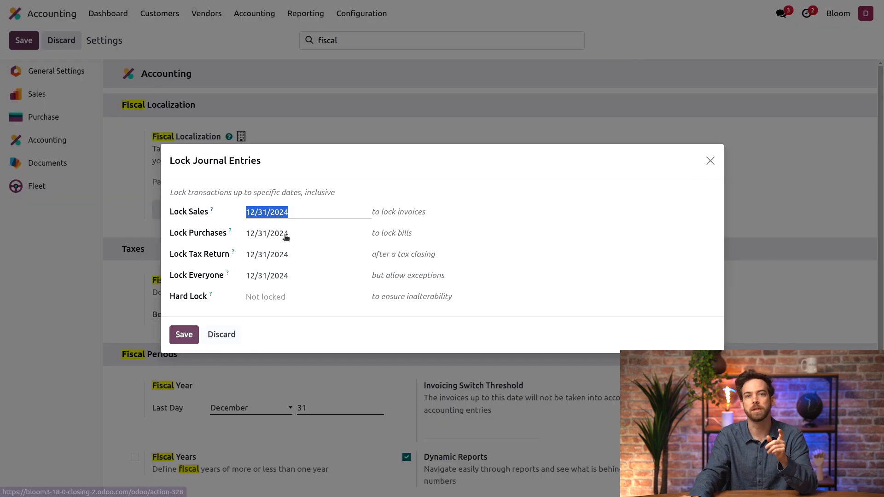
click(267, 275)
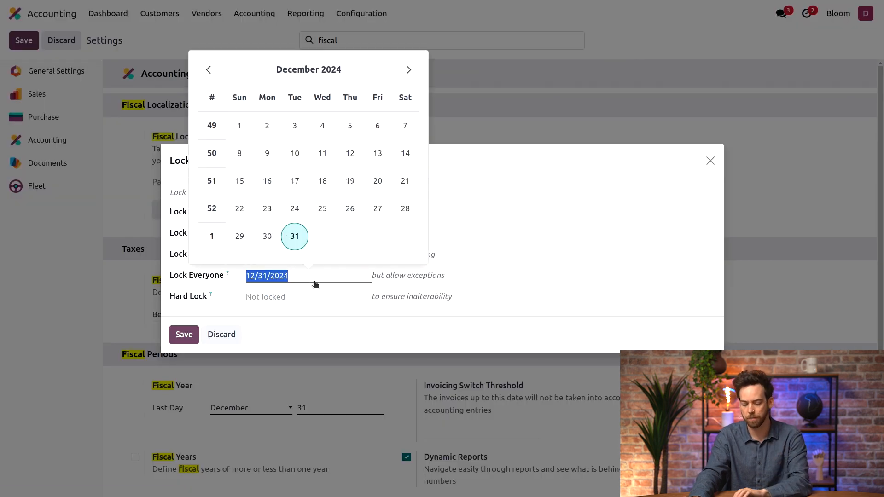
- Draft a 'for me' exception reasoned 'closing the fiscal year', then discard it
click(294, 236)
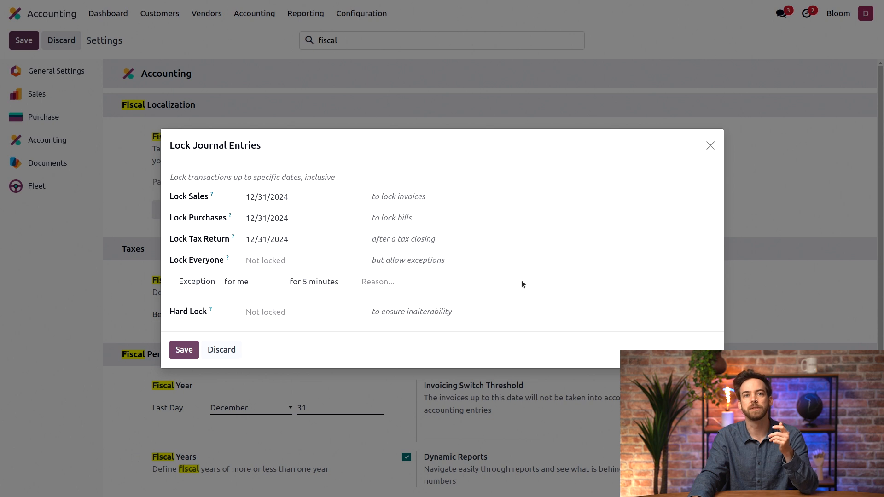
mouse_move(354, 301)
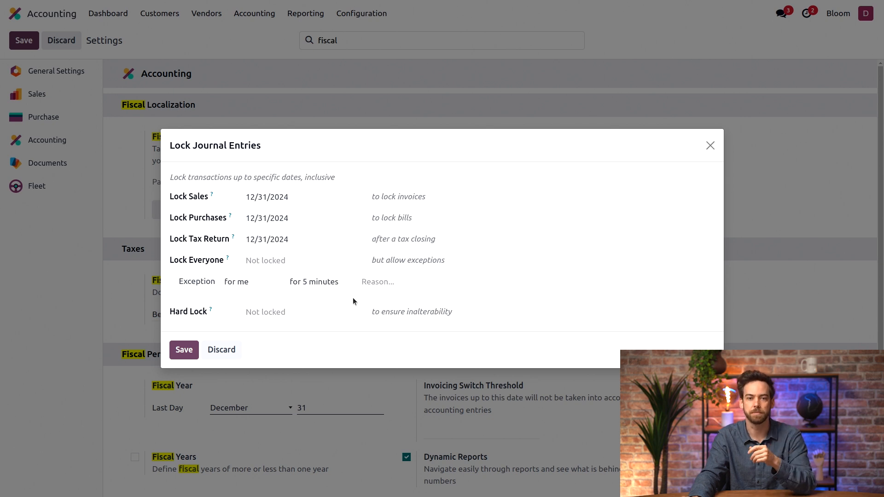
click(251, 281)
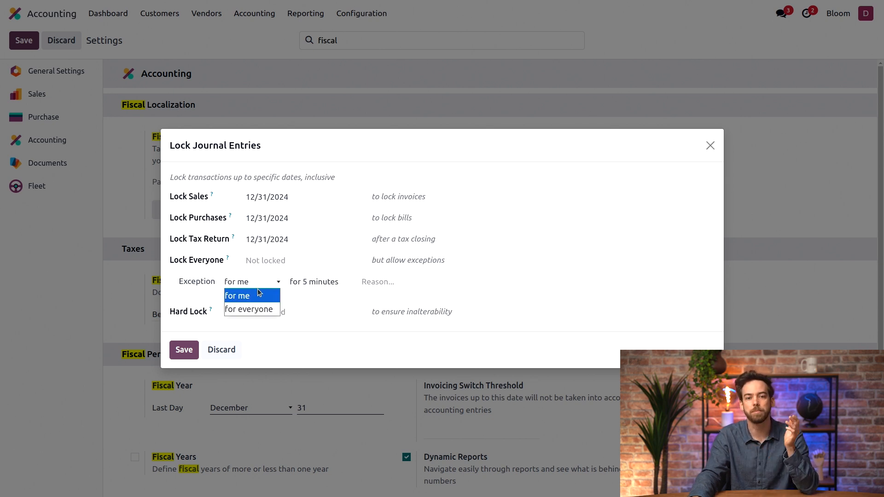
mouse_move(332, 287)
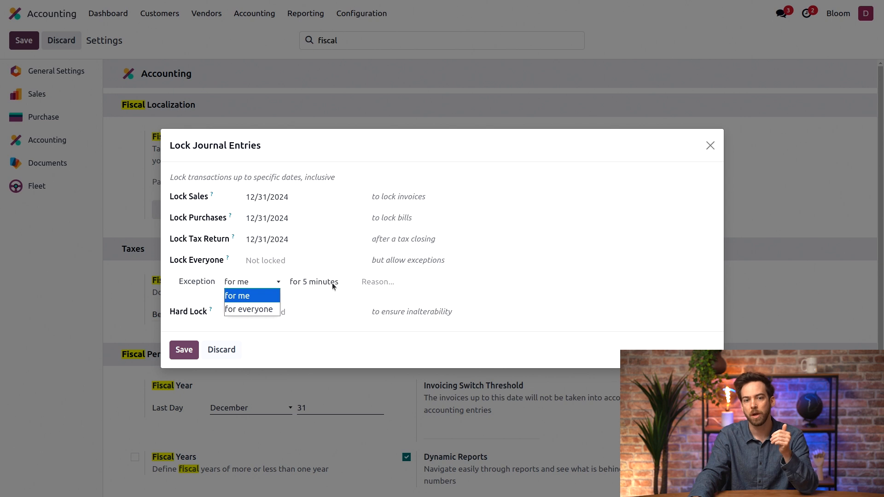
click(236, 295)
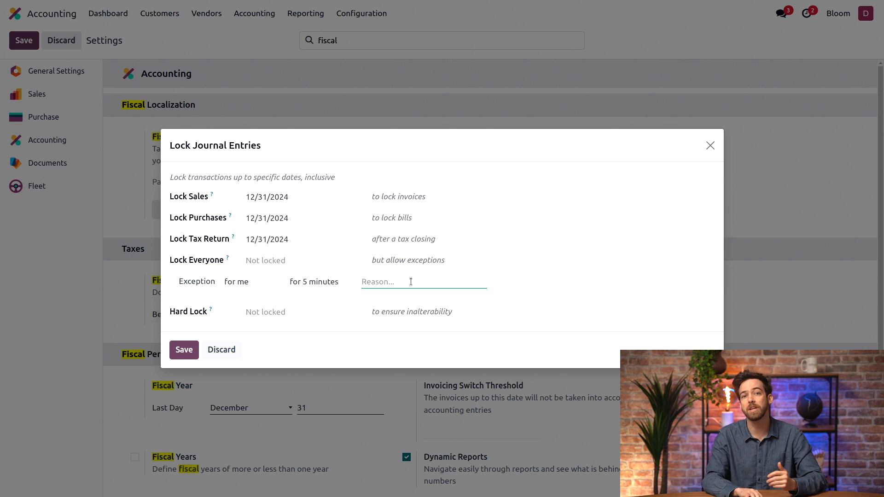
text(c)
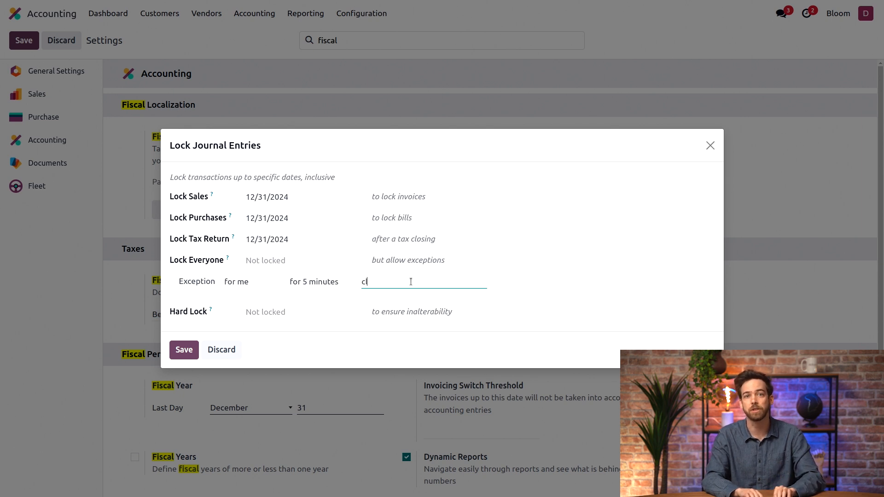
text(losing the fiscal year)
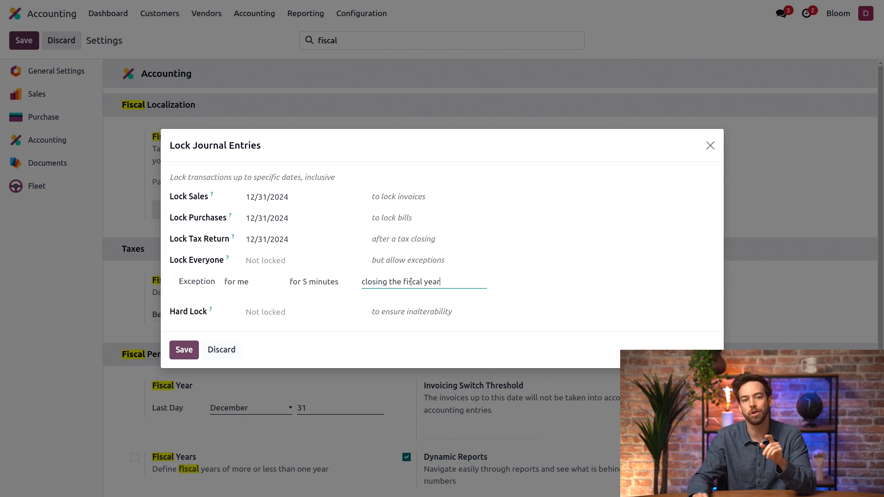
mouse_move(329, 312)
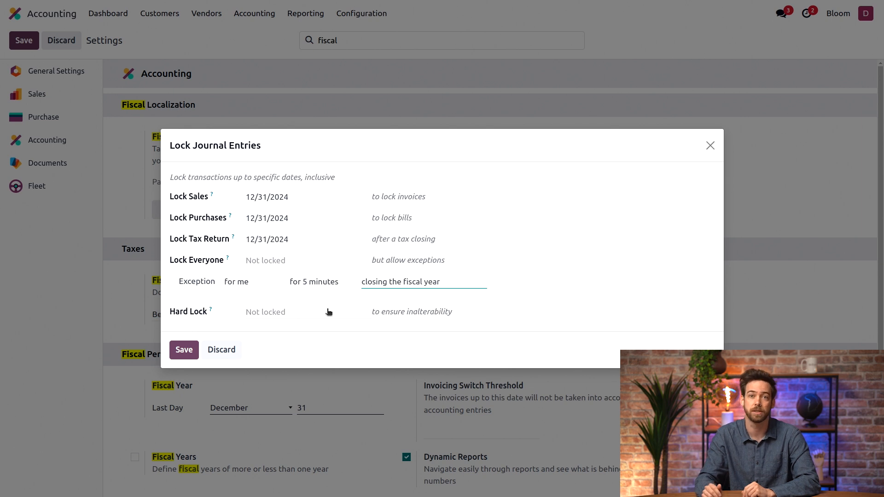
click(438, 282)
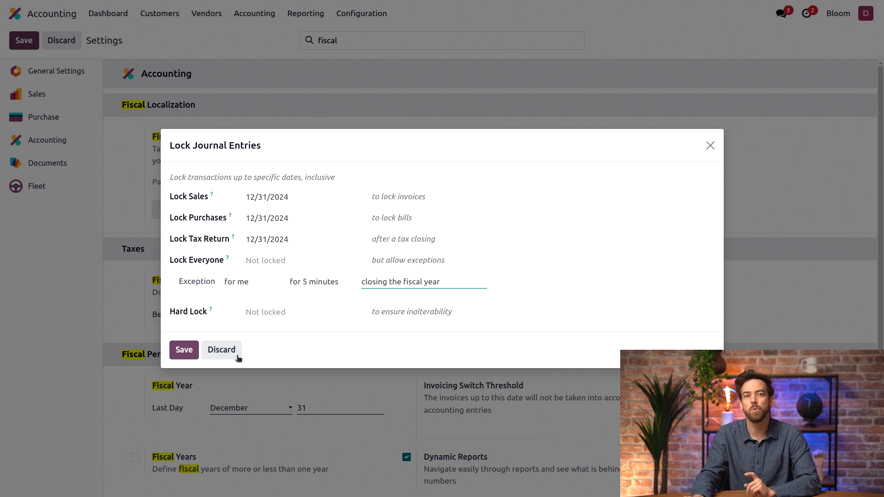
click(221, 350)
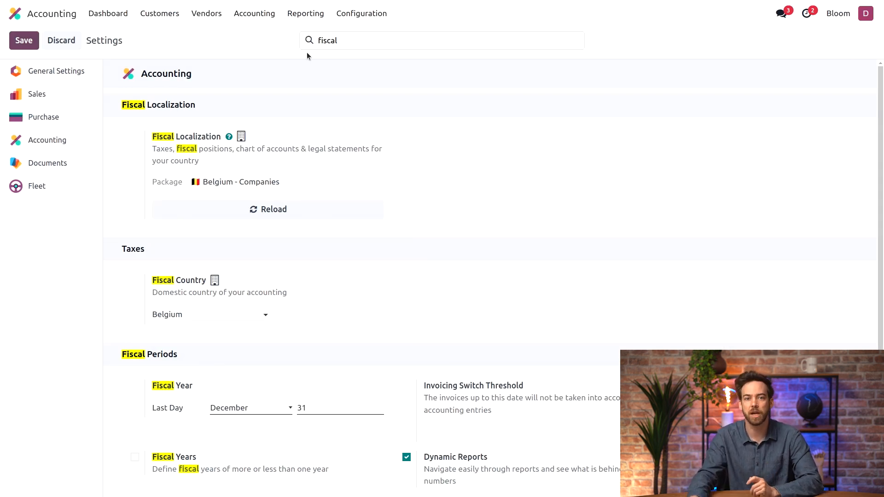
- Show the 2024 Profit and Loss in standard layout with net profit 66,819.34
click(305, 13)
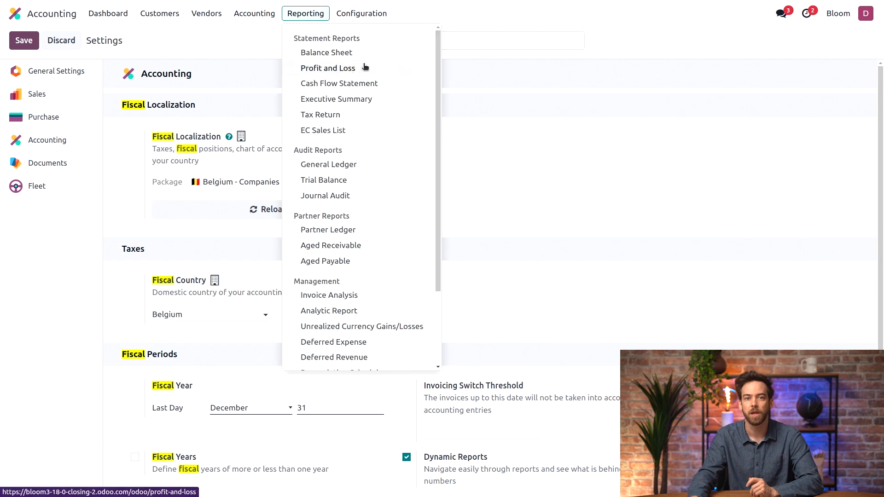
click(327, 68)
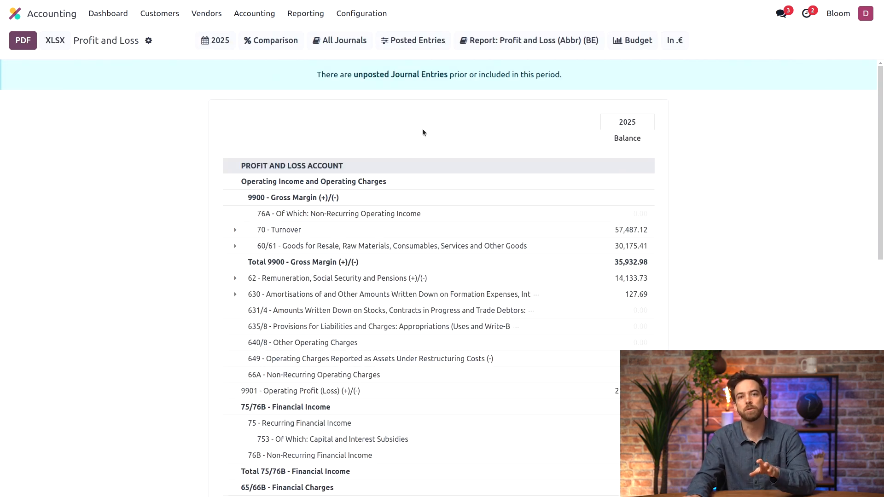
mouse_move(479, 122)
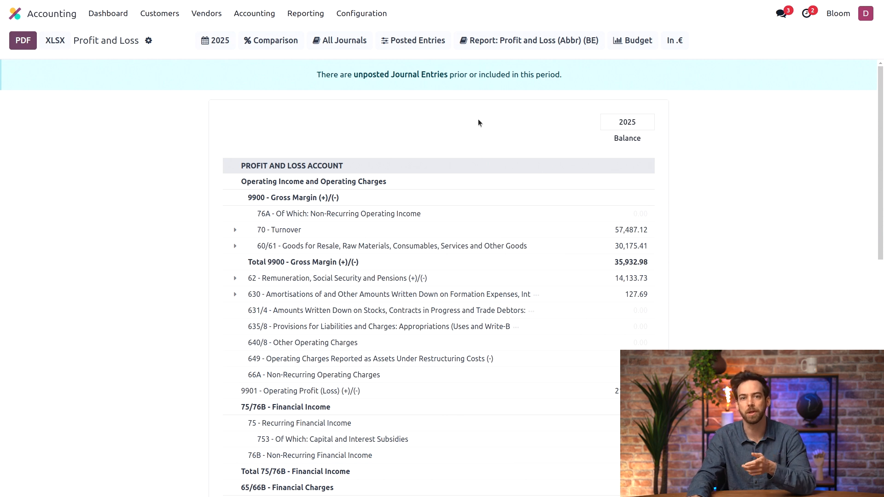
click(527, 40)
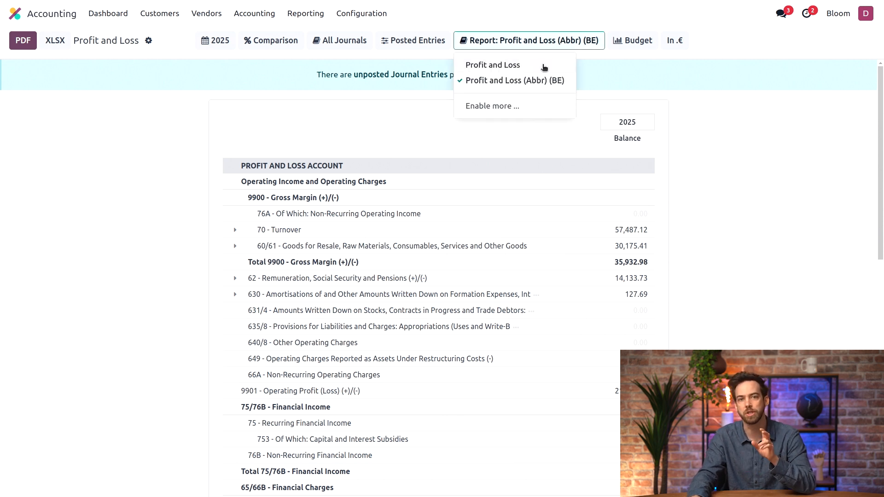
click(491, 64)
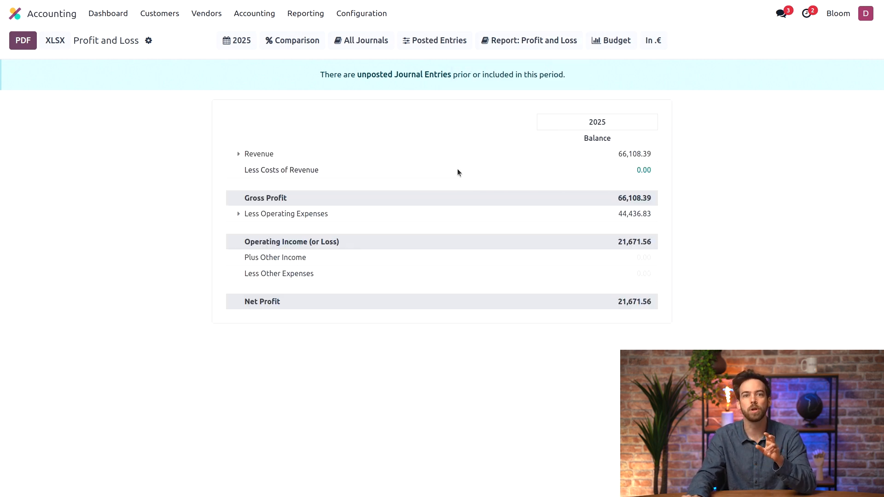
click(236, 40)
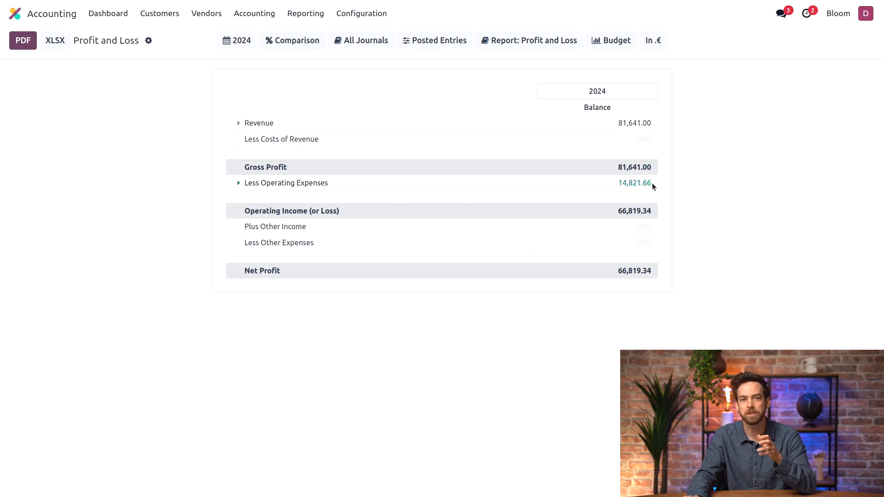
mouse_move(683, 268)
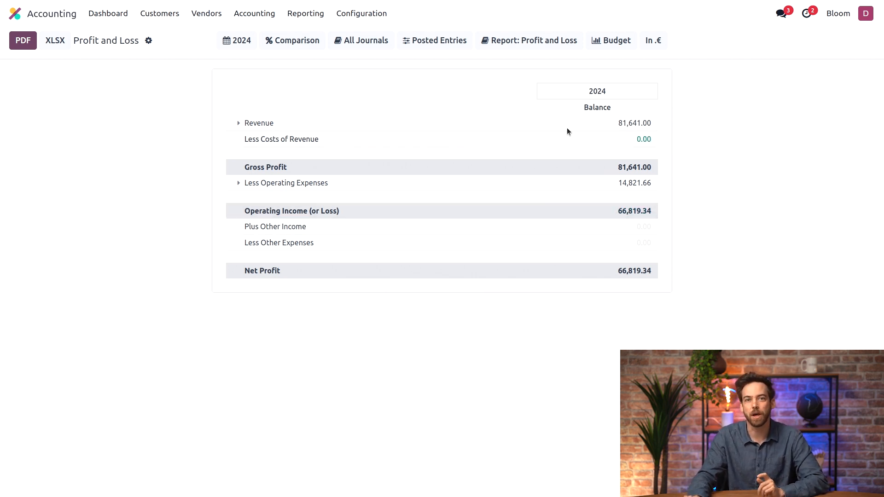
click(306, 13)
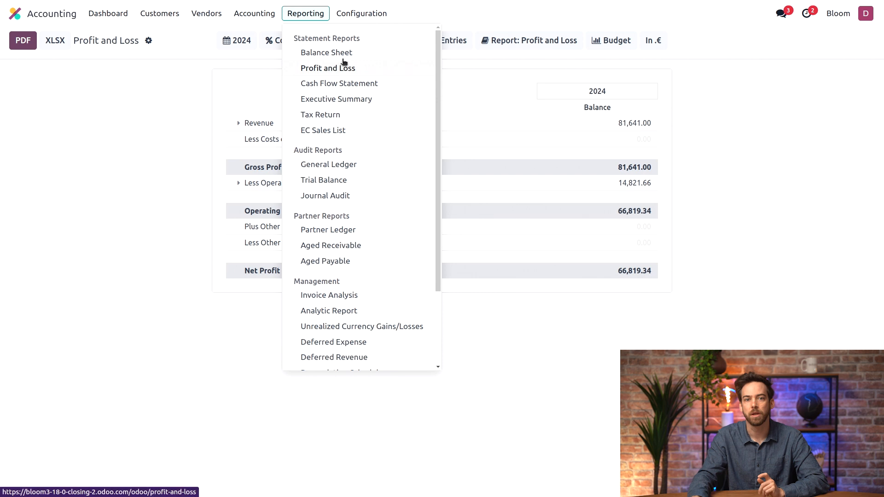
- Show the standard Balance Sheet as of end of 2024 and pick the 66,819.34 unallocated earnings
click(326, 53)
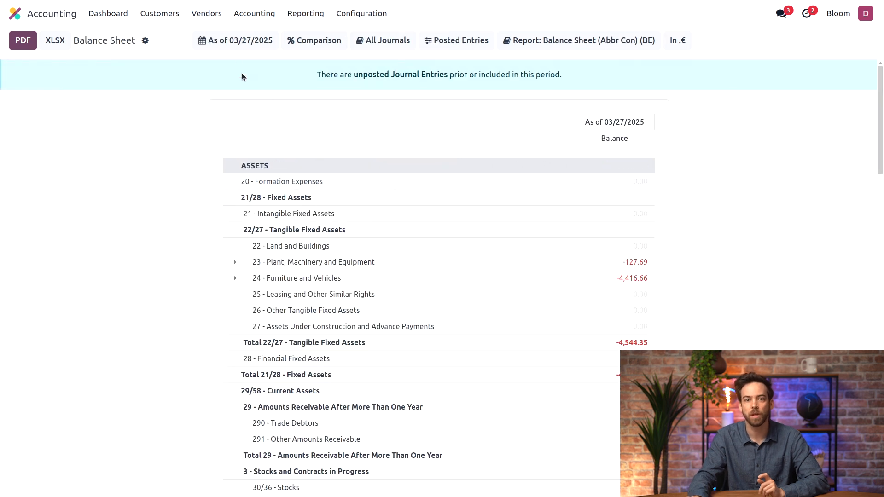
click(235, 40)
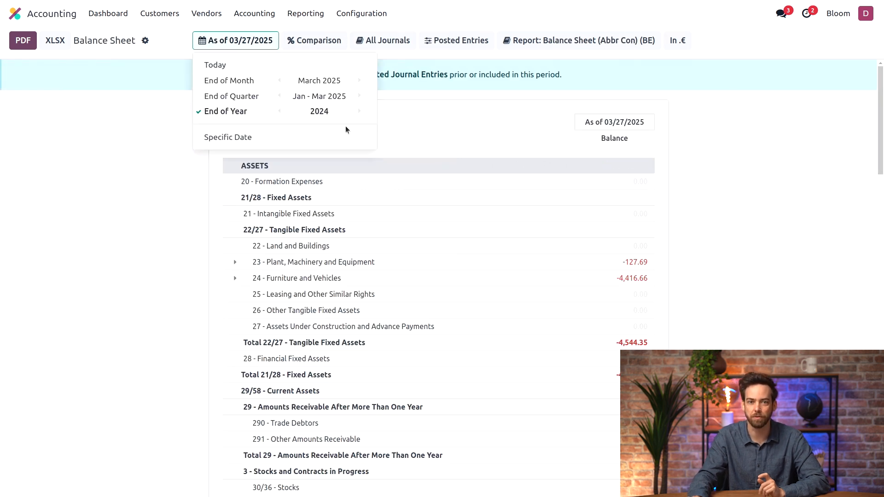
click(578, 40)
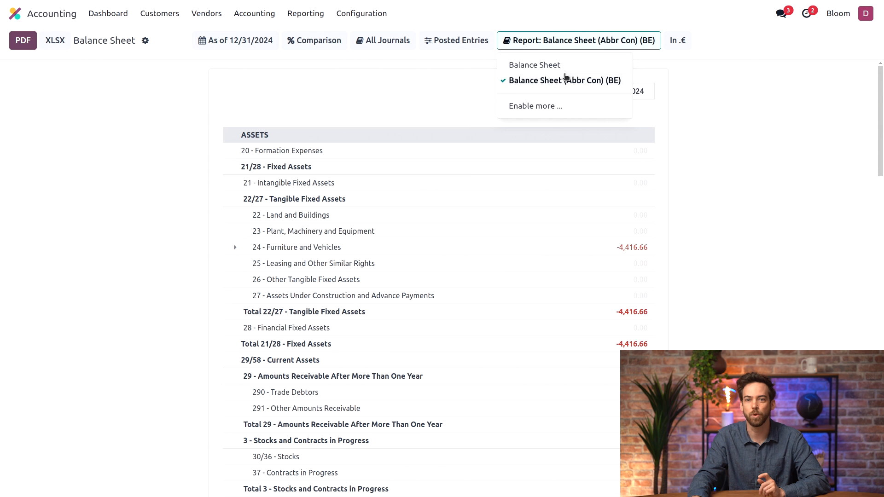
click(533, 64)
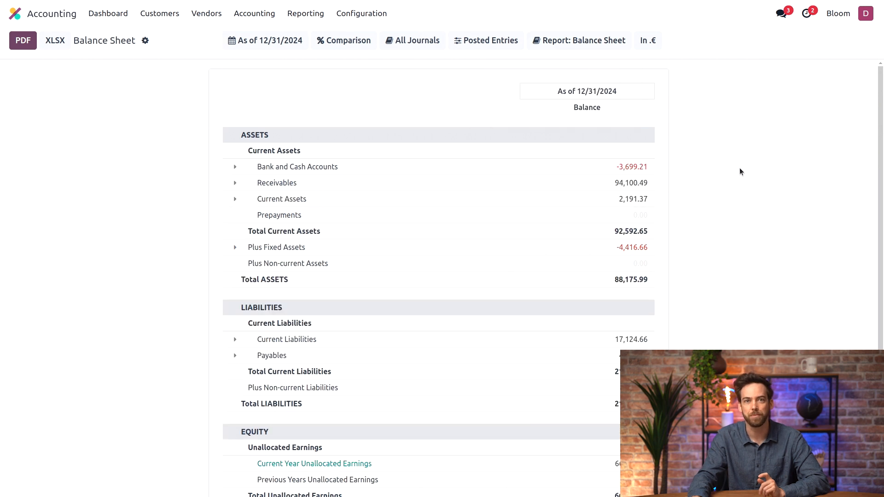
mouse_move(468, 339)
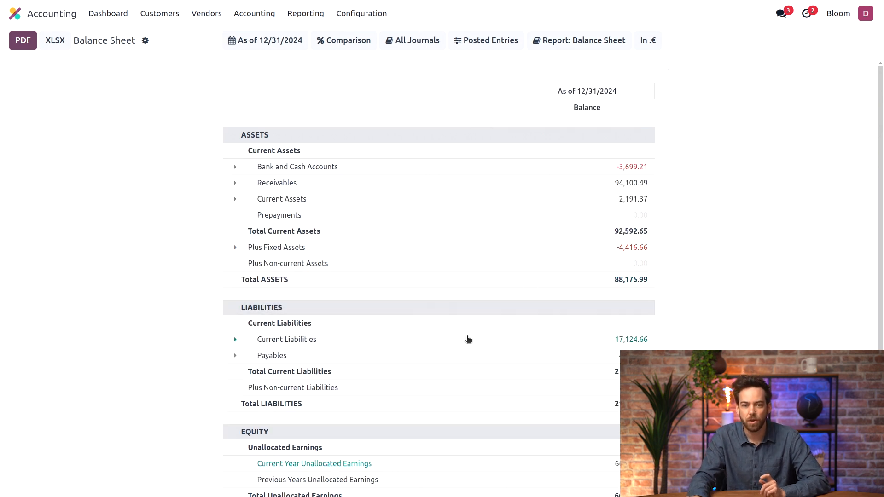
scroll(down, 3)
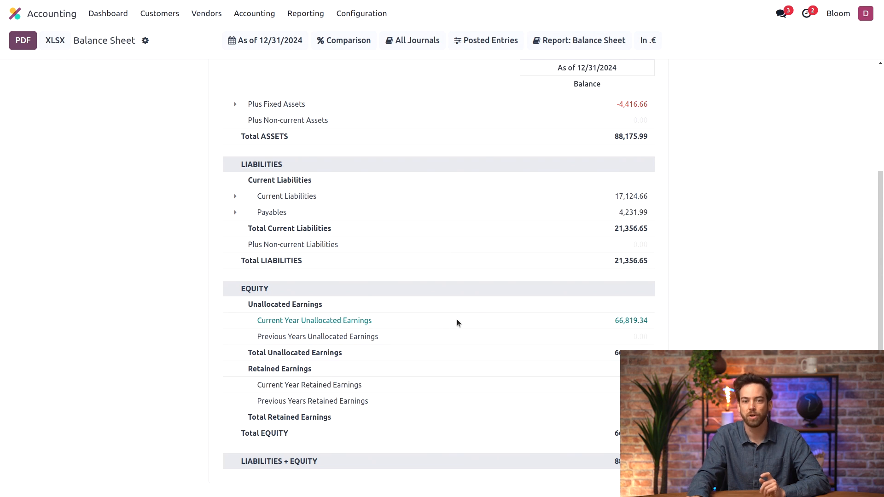
double_click(631, 321)
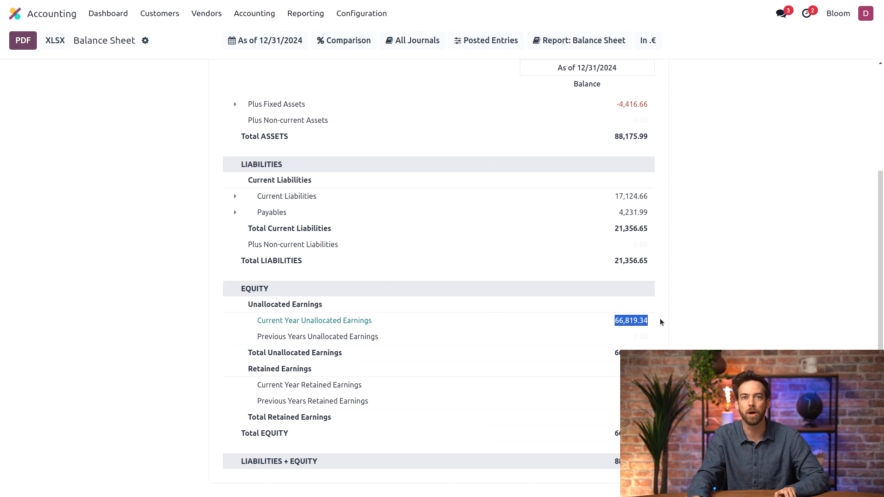
mouse_move(447, 55)
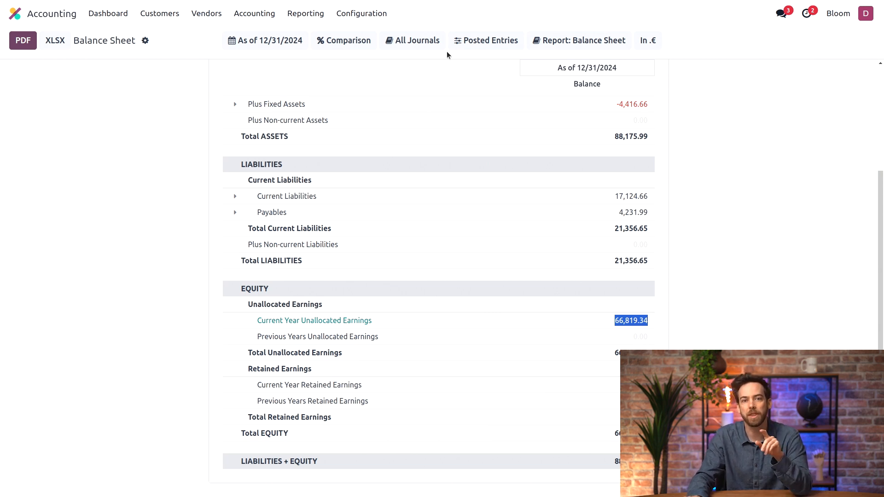
- Create a new journal entry titled 'Year Ending 2024'
click(254, 13)
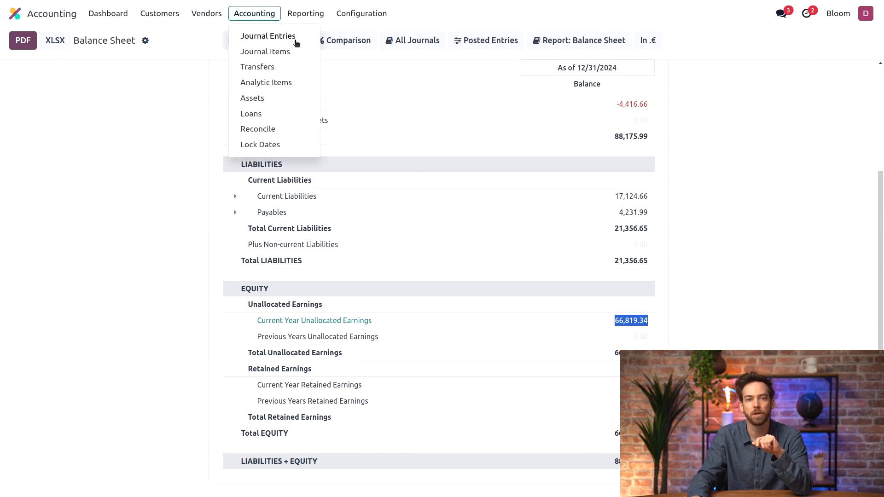
click(268, 36)
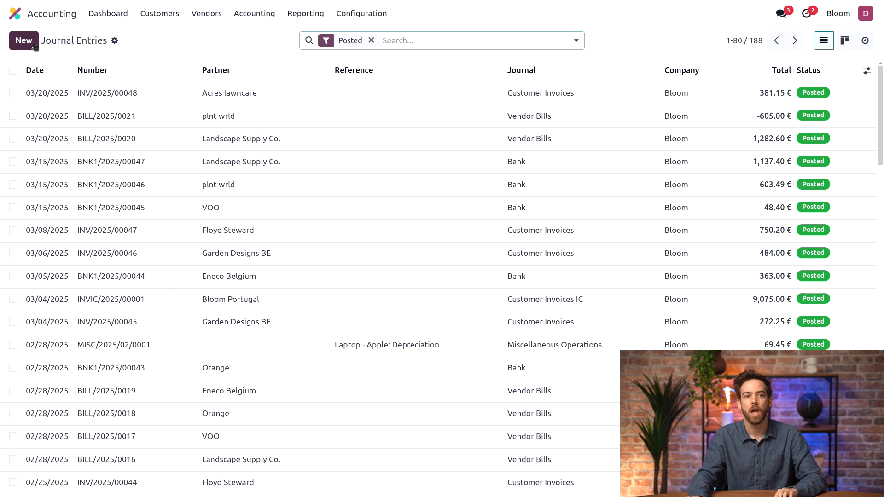
click(23, 40)
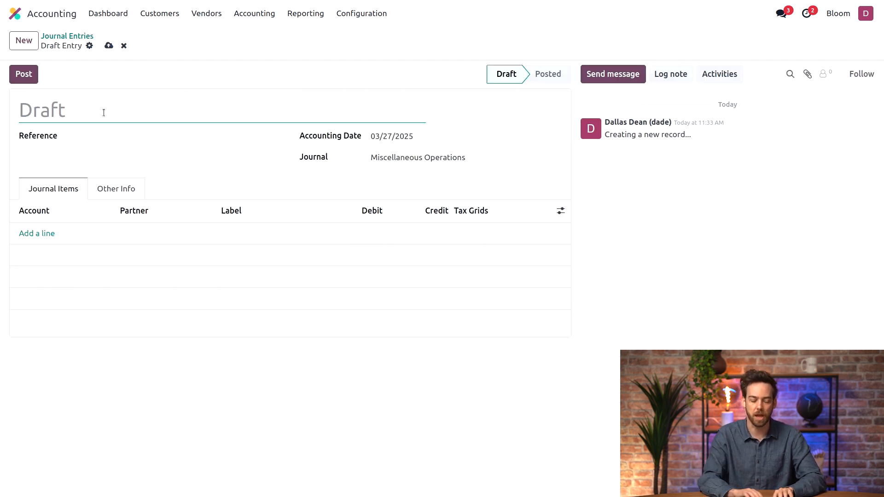
text(Year Ending 20)
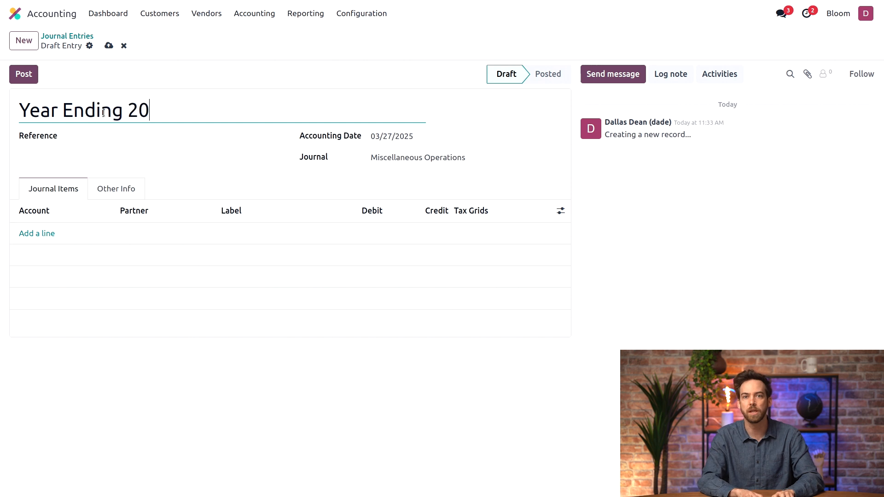
text(24)
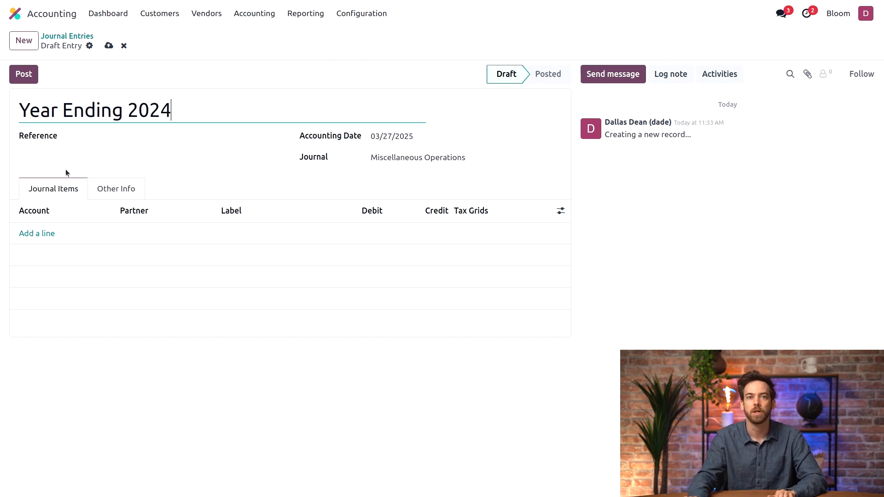
- Set the entry's accounting date to December 31, 2024
click(392, 136)
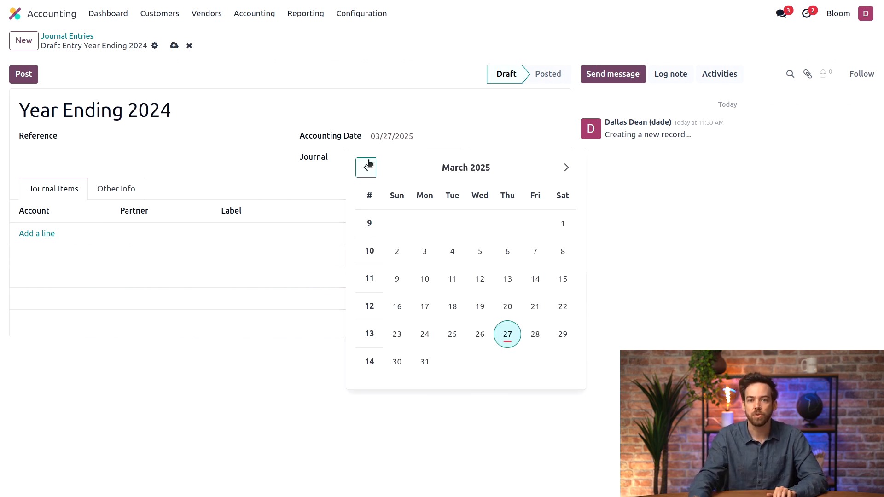
click(365, 168)
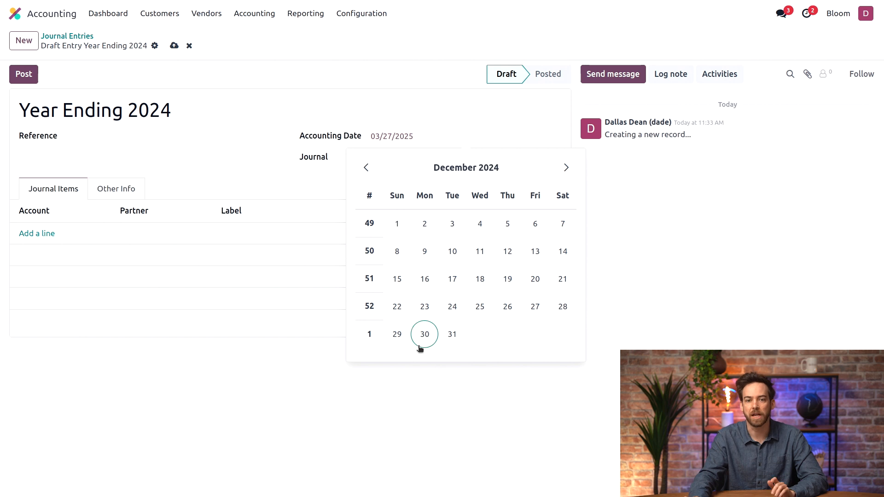
click(452, 334)
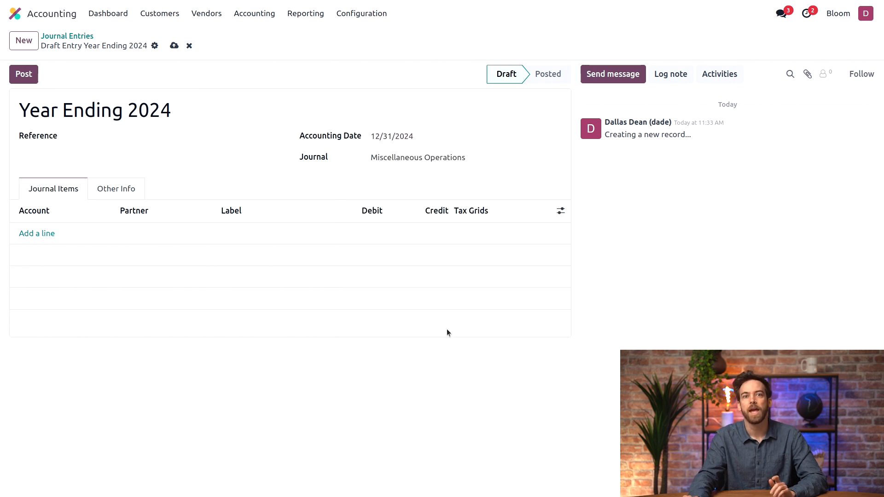
mouse_move(416, 350)
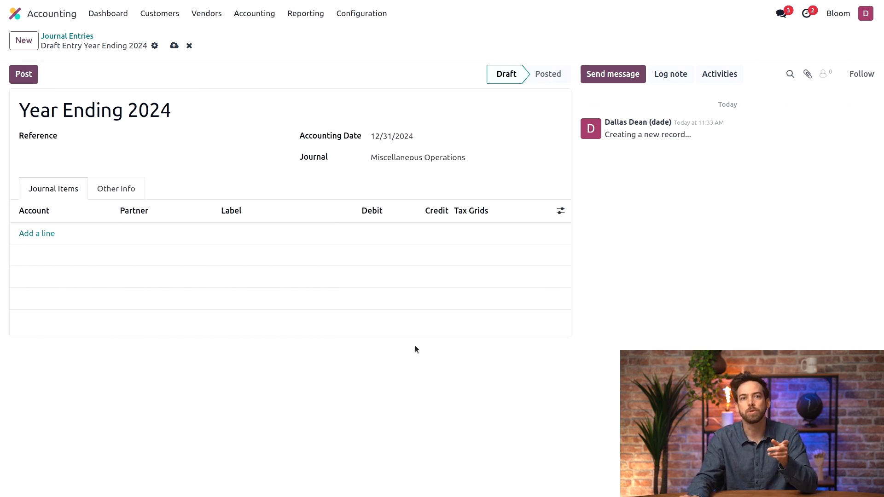
mouse_move(255, 277)
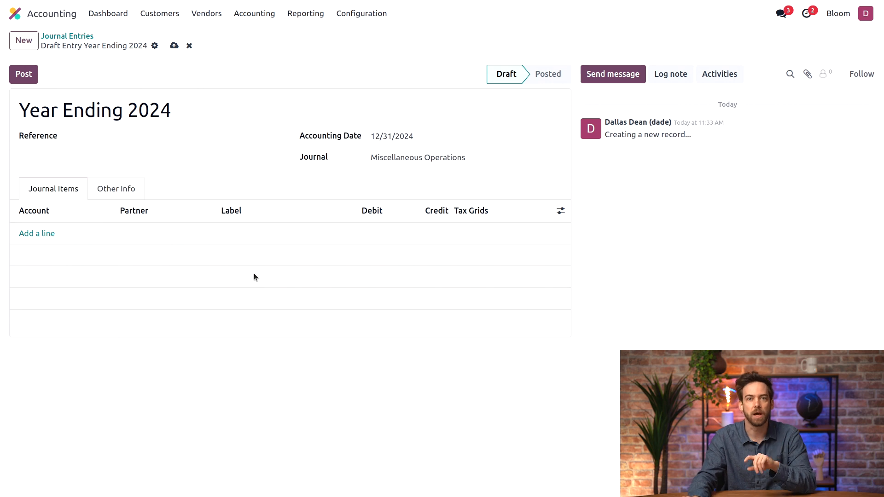
mouse_move(221, 255)
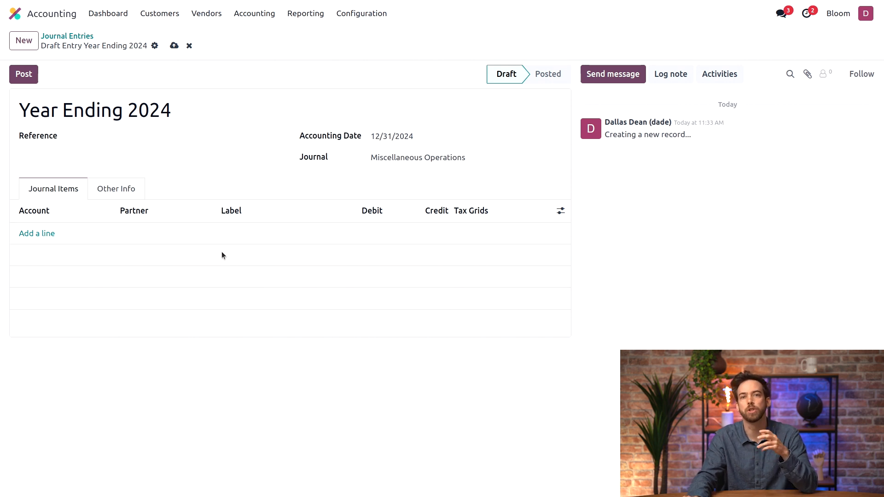
mouse_move(192, 249)
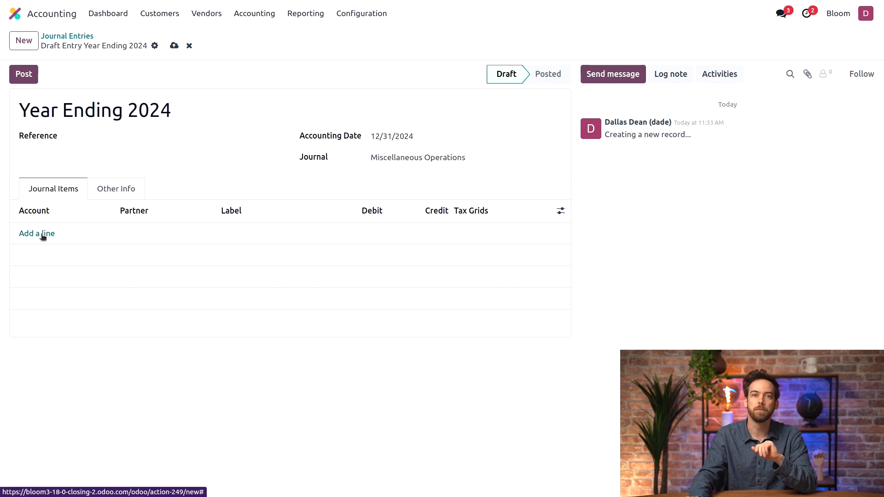
- Credit 140000 and debit 693000 Profits to Be Carried Forward for 66,819.34, then post
click(37, 234)
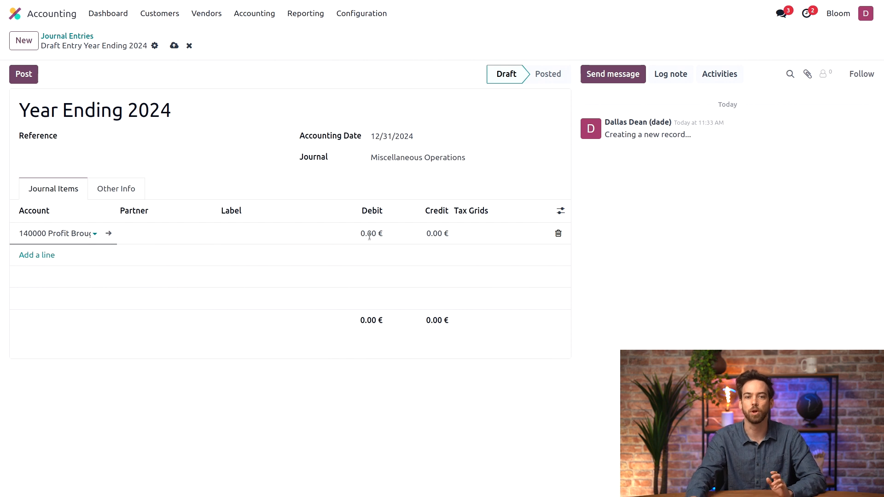
mouse_move(437, 234)
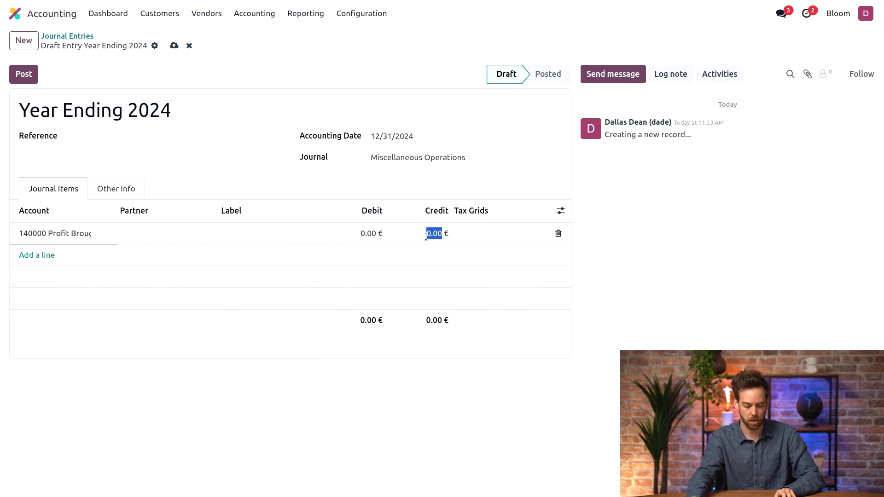
text(66819.34)
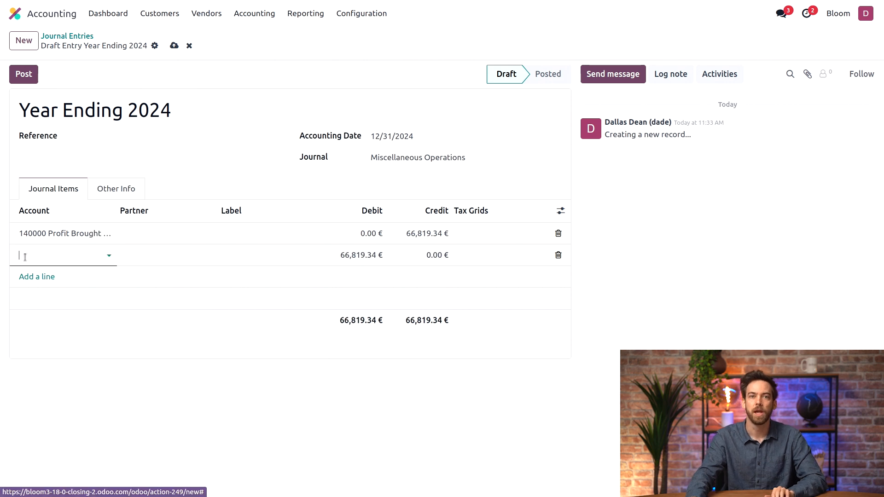
text(6)
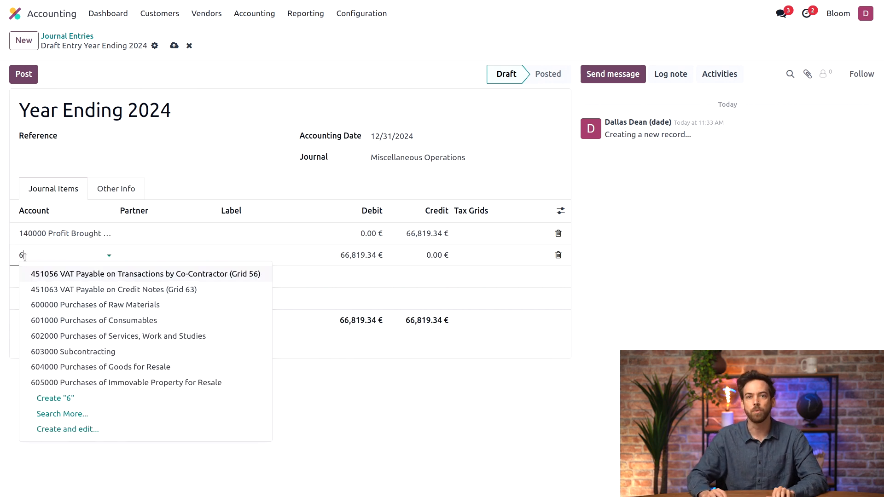
text(93)
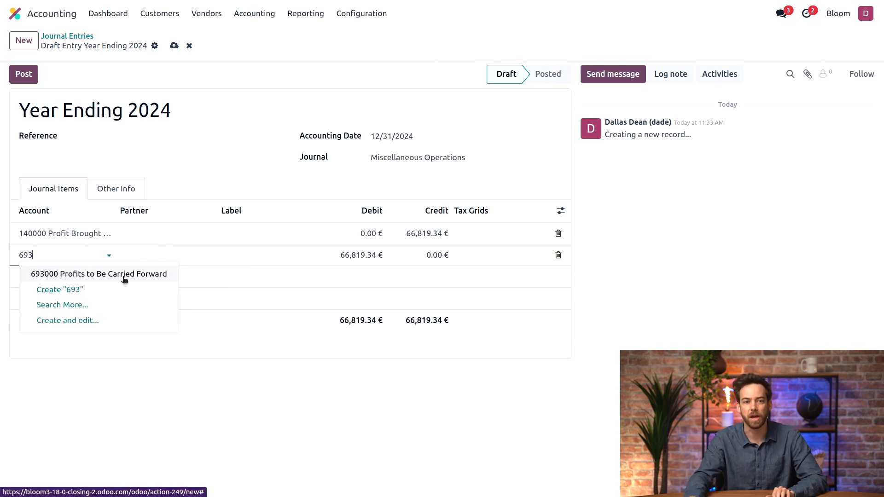
click(98, 274)
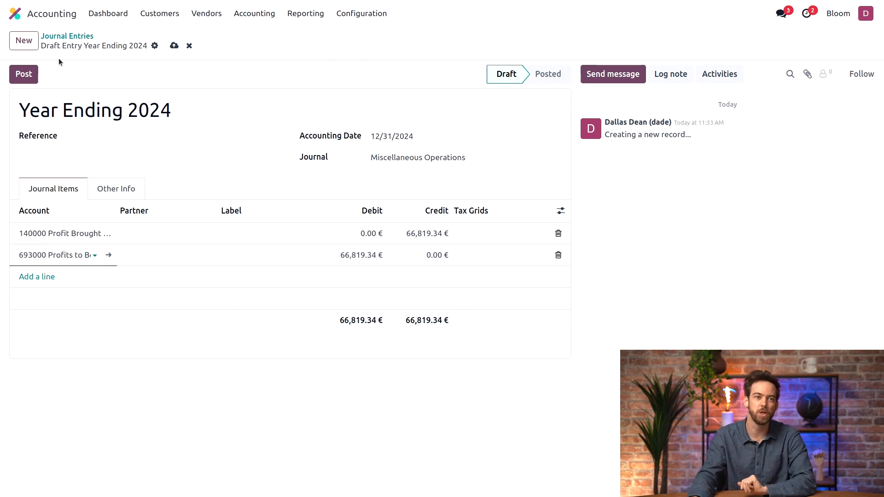
click(23, 74)
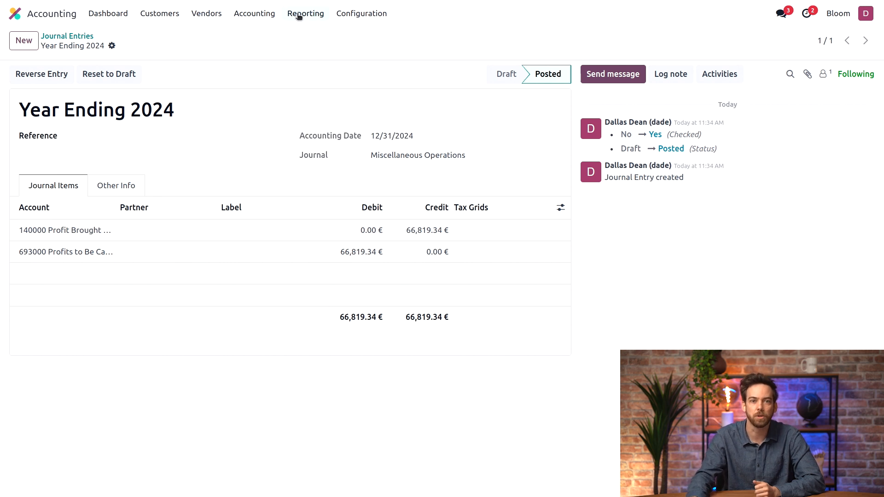
- Open the Balance Sheet's Equity section showing unallocated earnings at 0.00
click(306, 13)
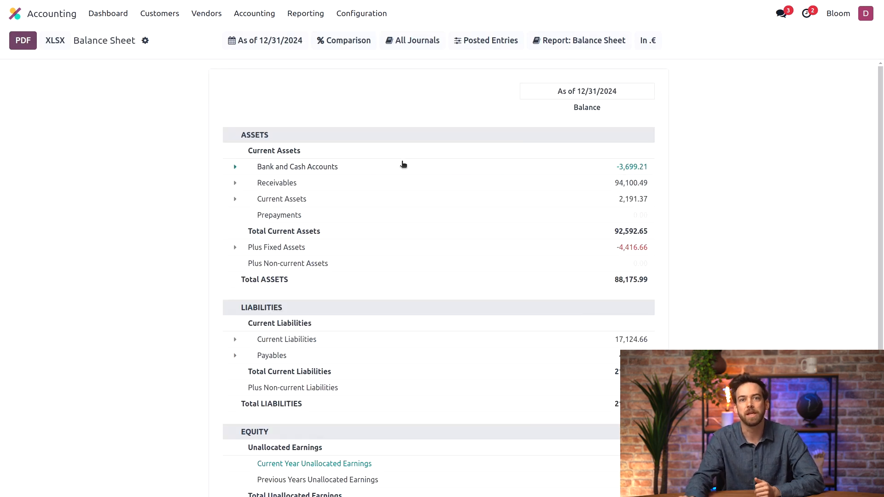
scroll(down, 3)
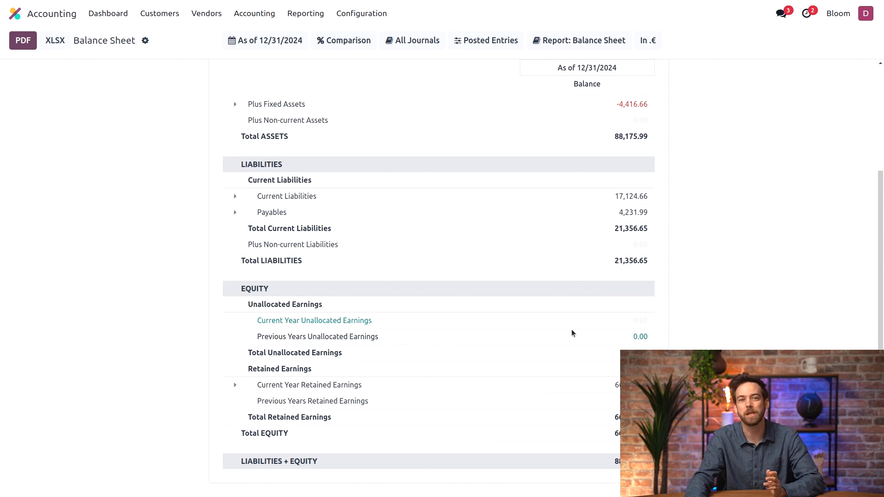
mouse_move(733, 324)
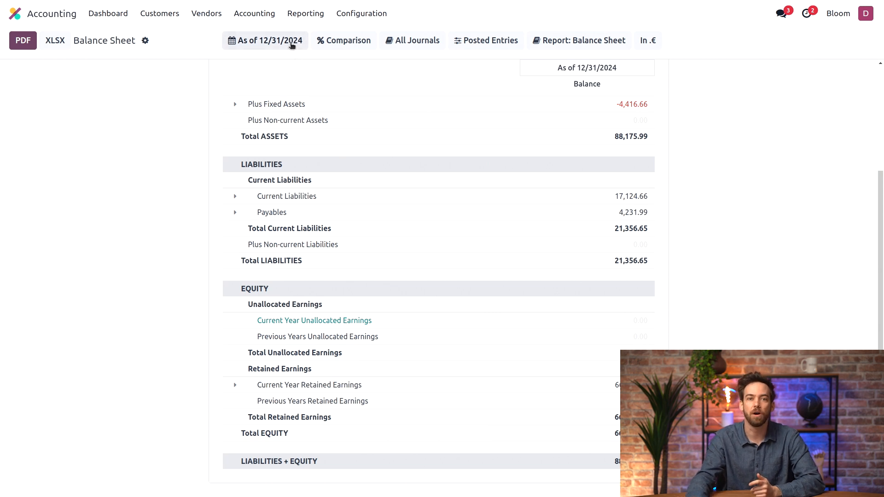
- Switch the Balance Sheet date filter to a specific date of 01/01/2025
click(265, 40)
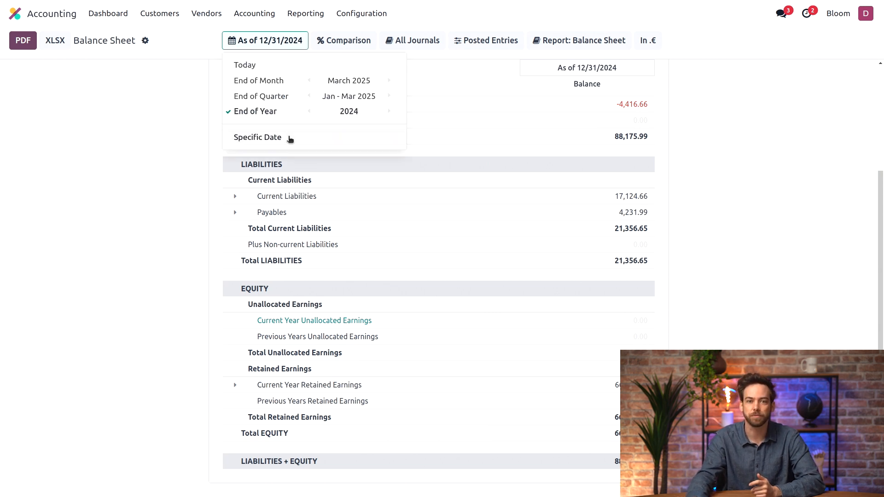
click(257, 137)
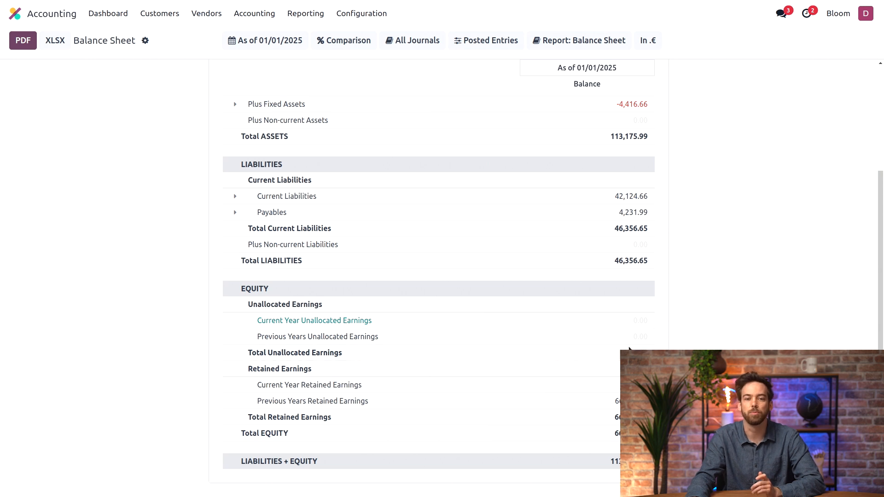
mouse_move(750, 309)
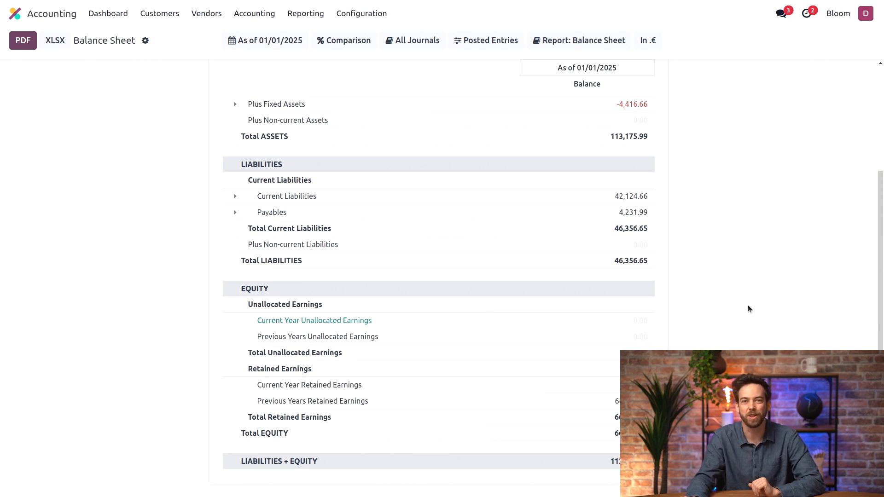